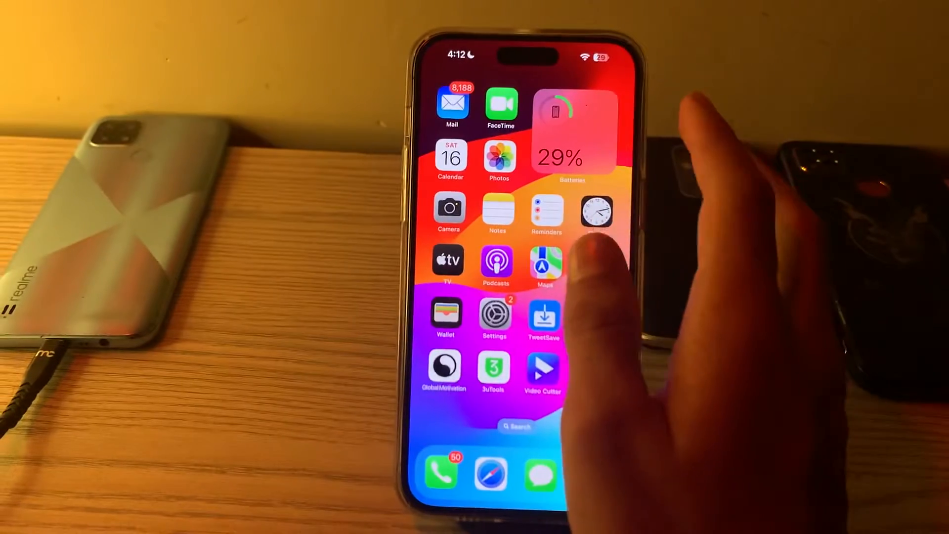
Turn off the Do Not Disturb Focus from Control Center so no Focus blocks notifications
left_click_drag(600, 55, 599, 242)
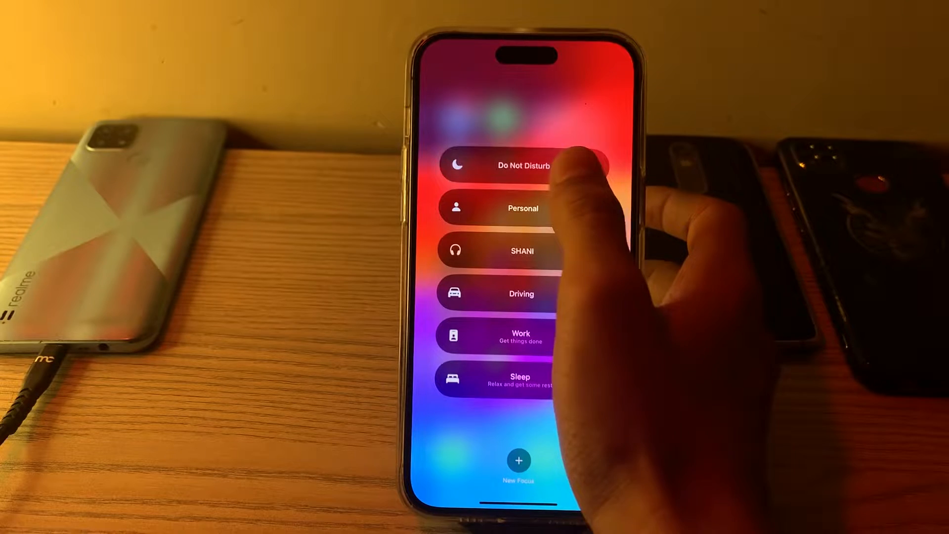
left_click(522, 166)
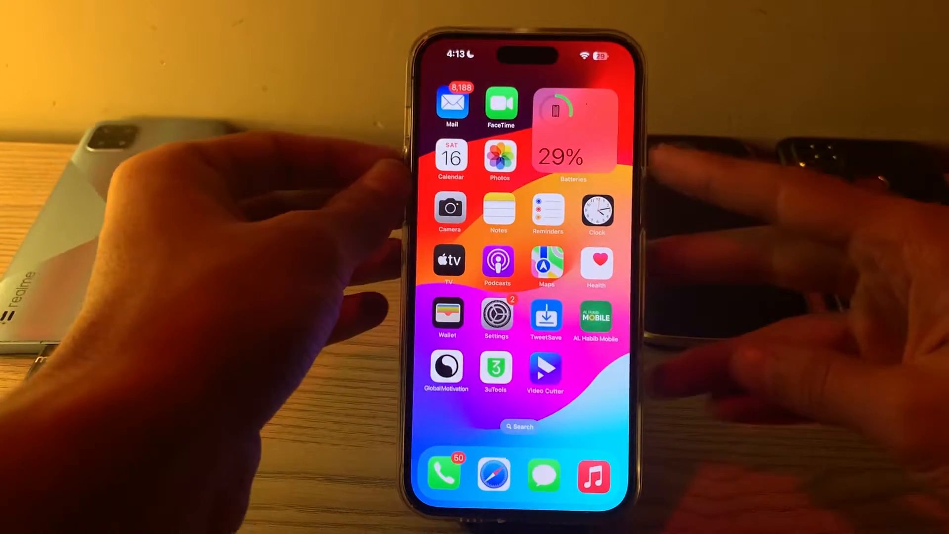
mouse_move(665, 91)
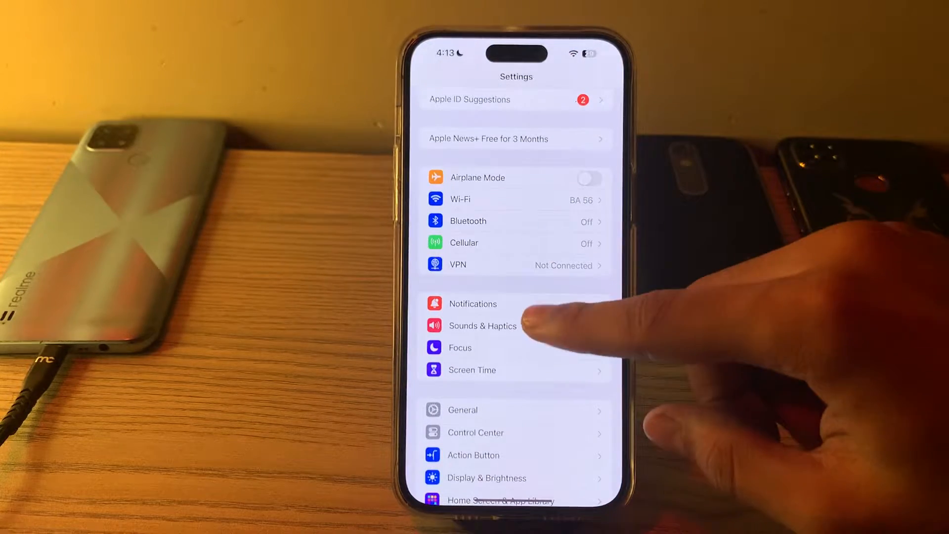
Review Messages notification settings, confirming Allow Notifications, critical alerts and badges are on
left_click(474, 304)
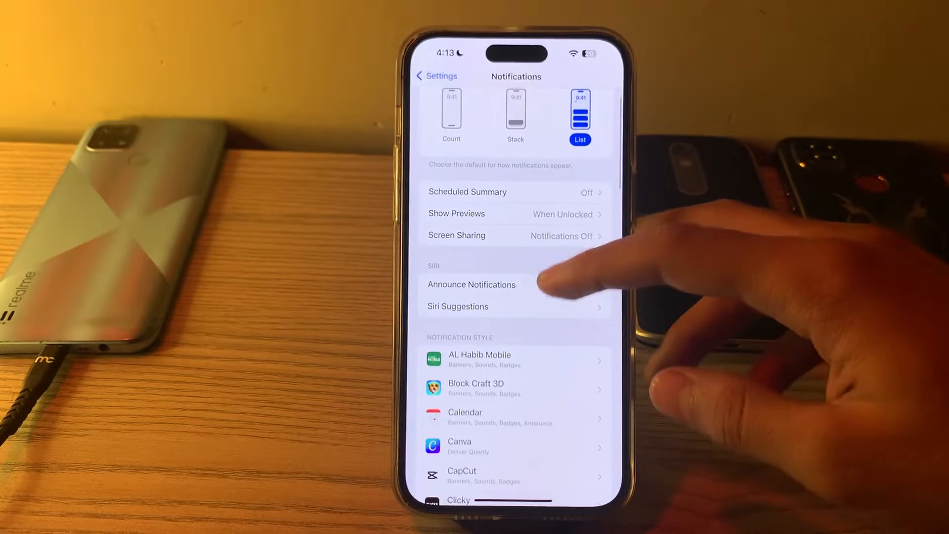
scroll("down", 3)
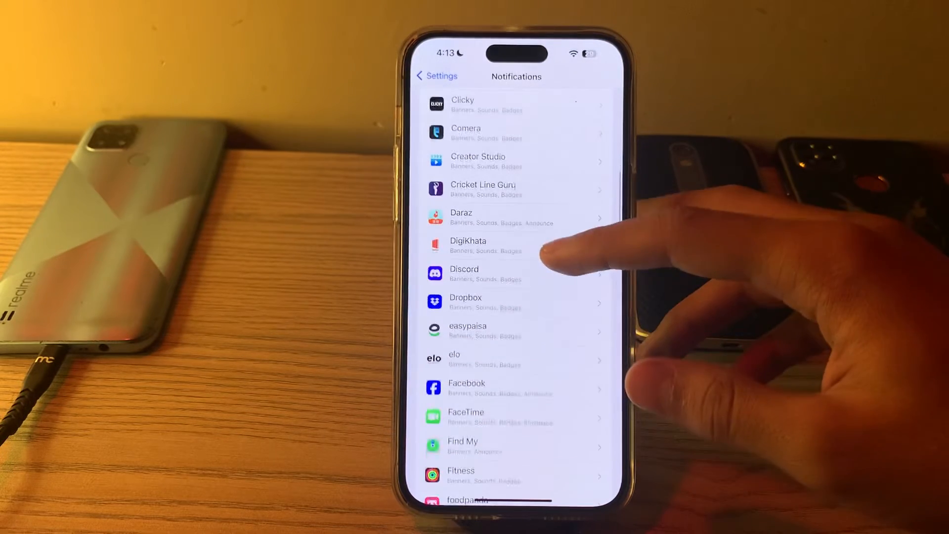
scroll("down", 3)
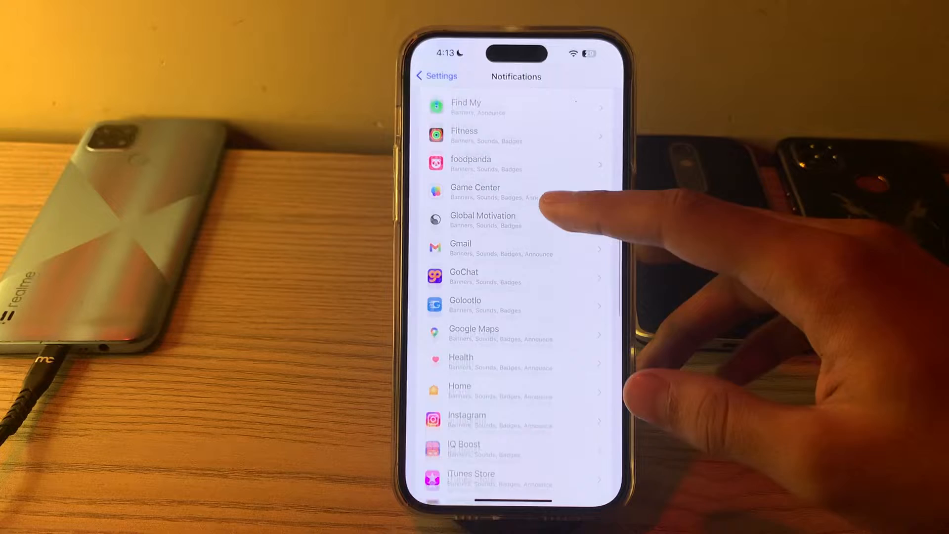
scroll("down", 3)
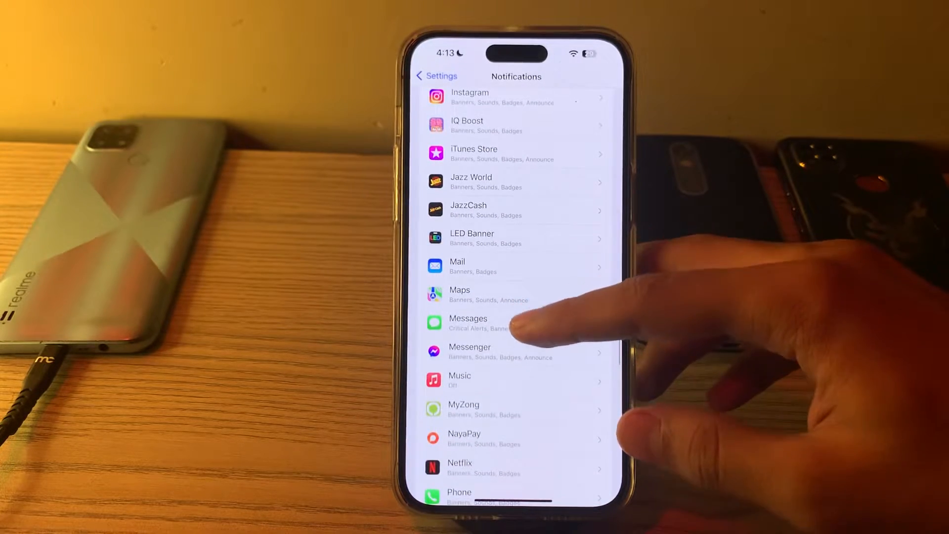
left_click(468, 322)
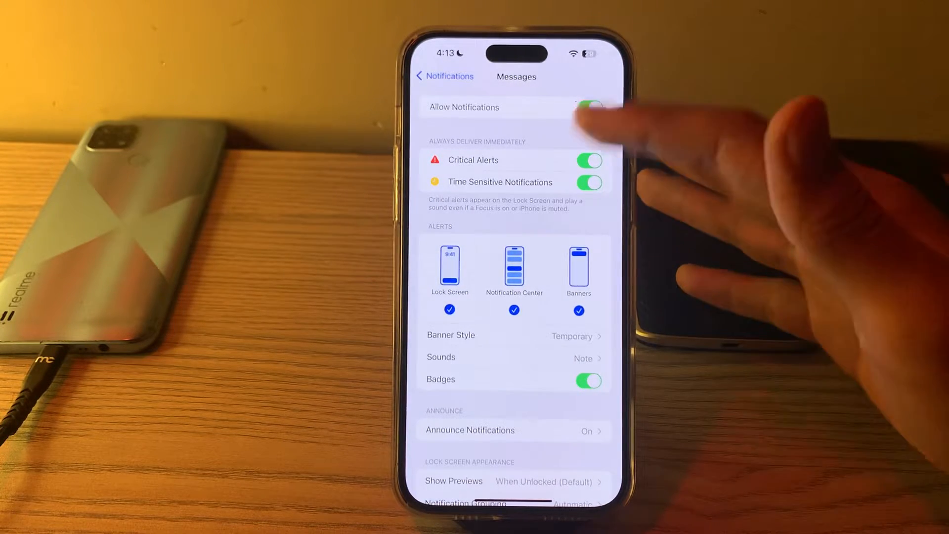
scroll("down", 3)
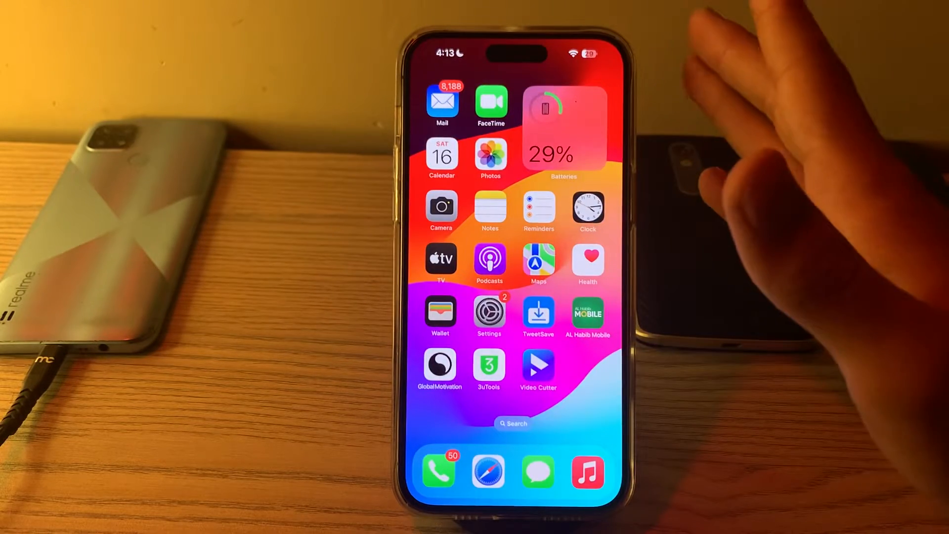
mouse_move(756, 182)
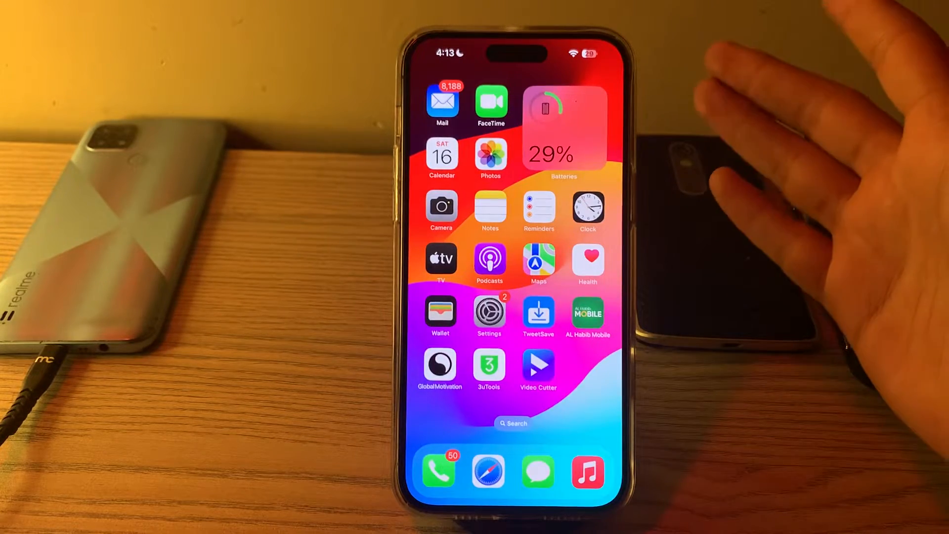
Bring up Shut Down from Settings > General, then cancel the slide-to-power-off screen
left_click(488, 315)
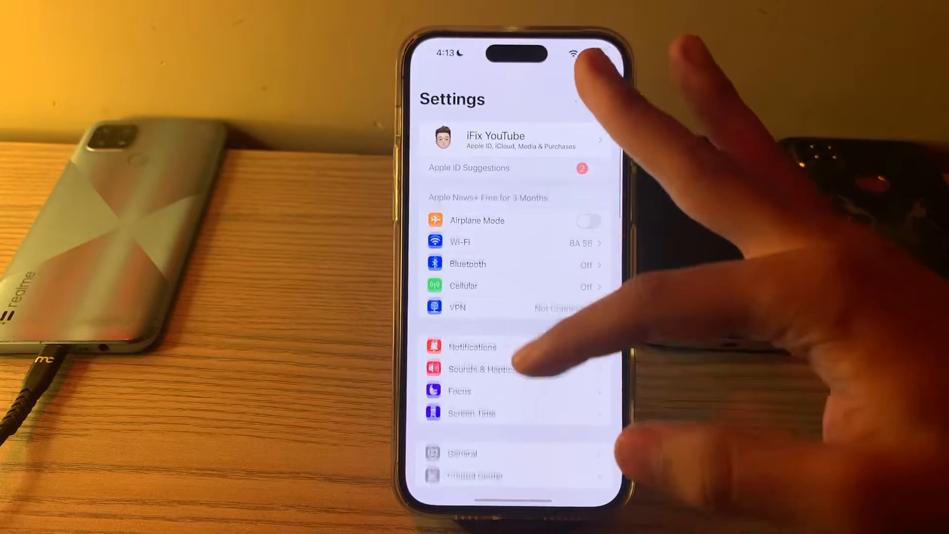
left_click(461, 453)
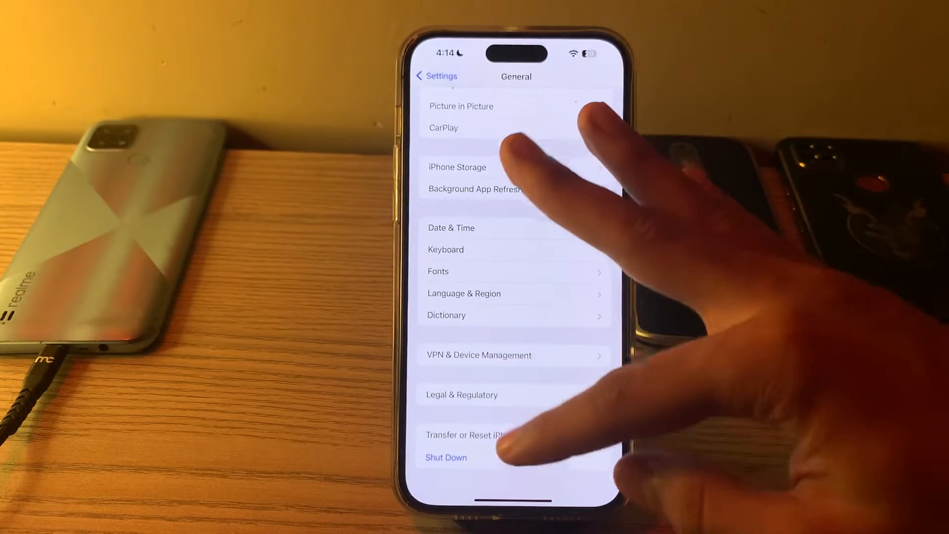
left_click(446, 456)
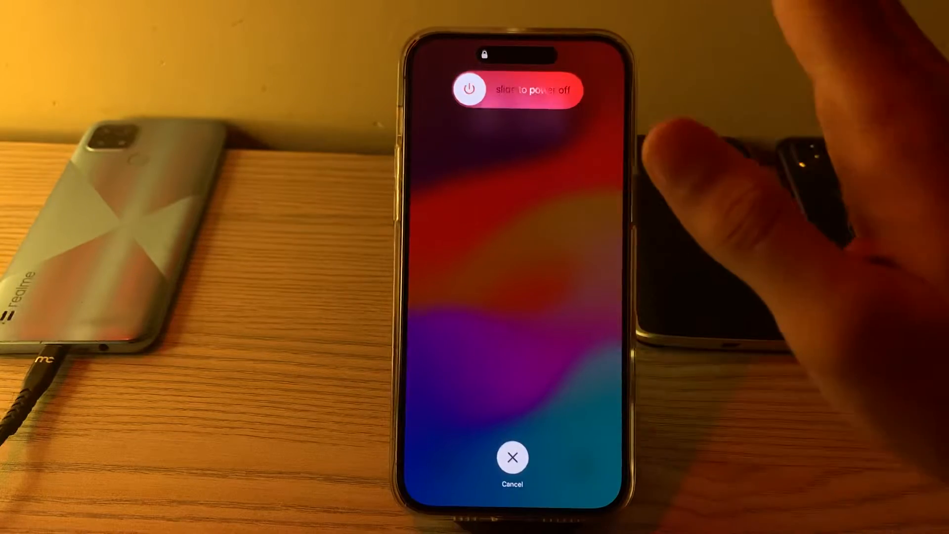
left_click(511, 457)
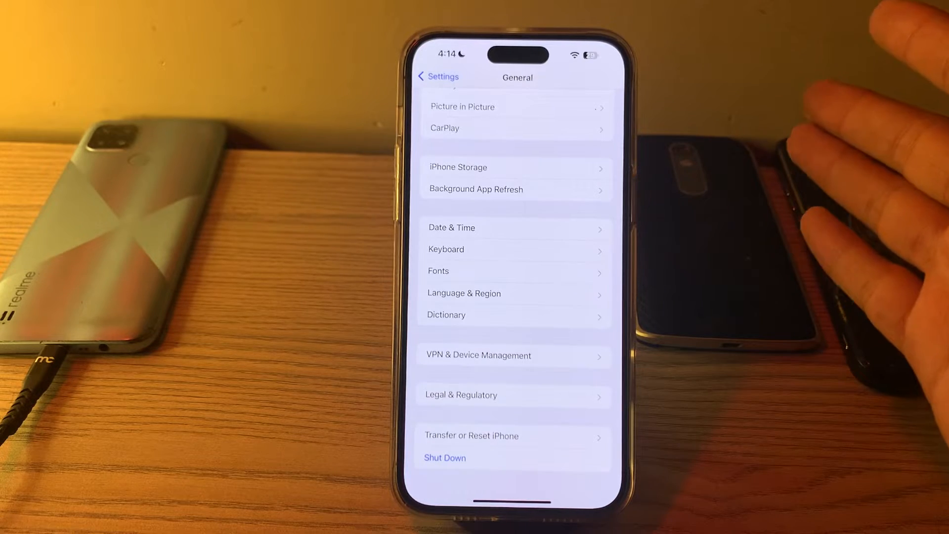
Check Software Update, finding iOS 17.2 available, then return to General
scroll("down", 3)
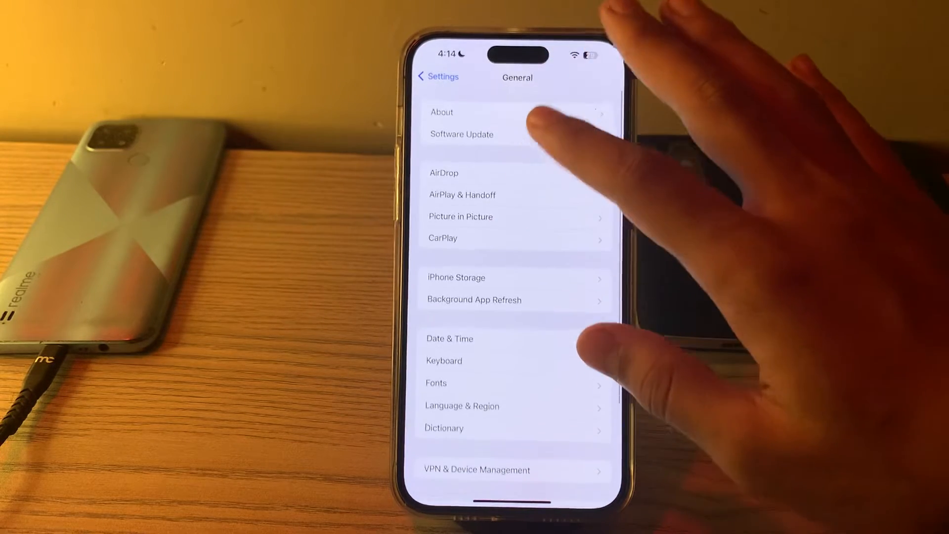
left_click(461, 134)
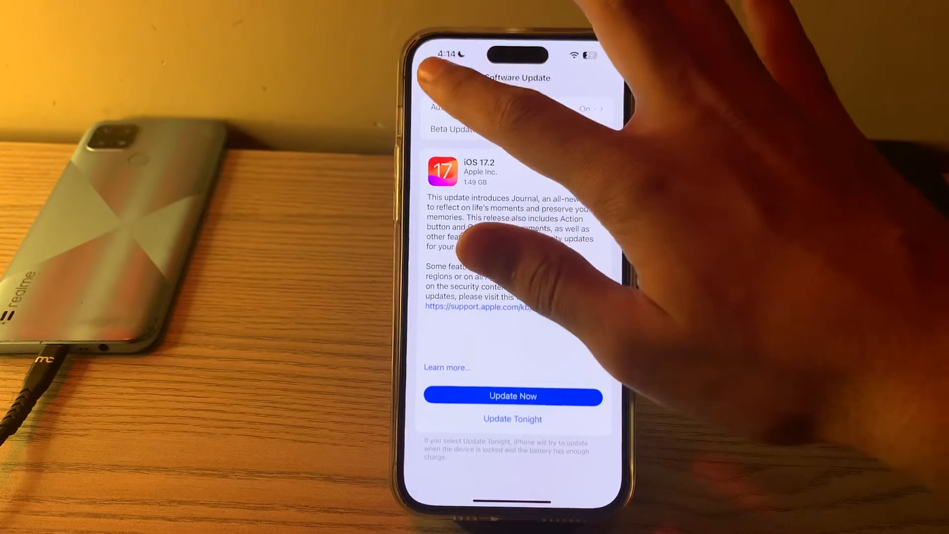
left_click(438, 77)
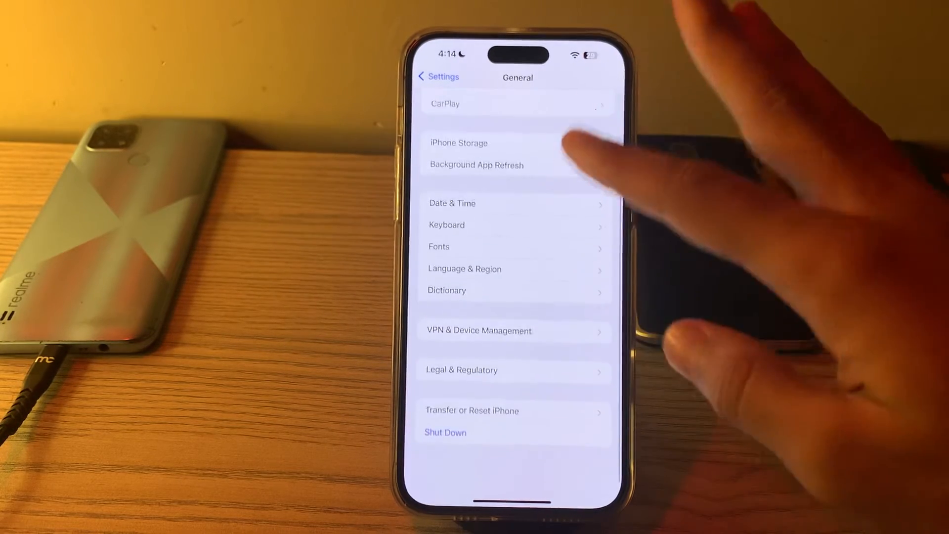
Choose Reset All Settings under Transfer or Reset iPhone, reaching the Enter Passcode prompt
scroll("down", 3)
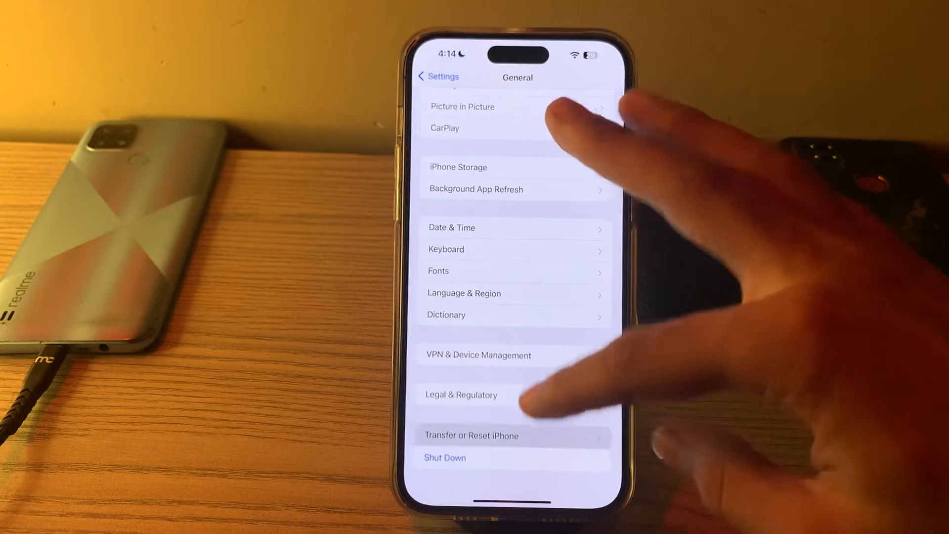
left_click(472, 435)
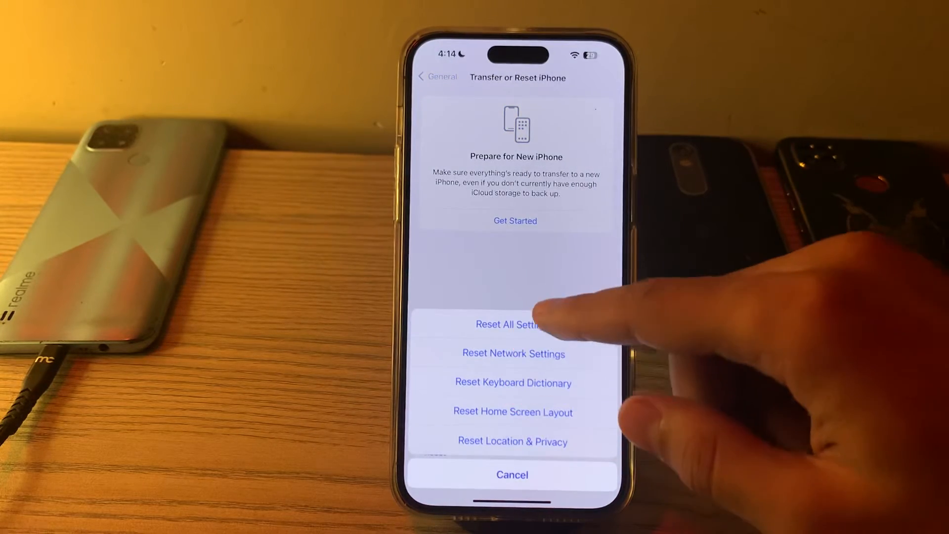
left_click(512, 324)
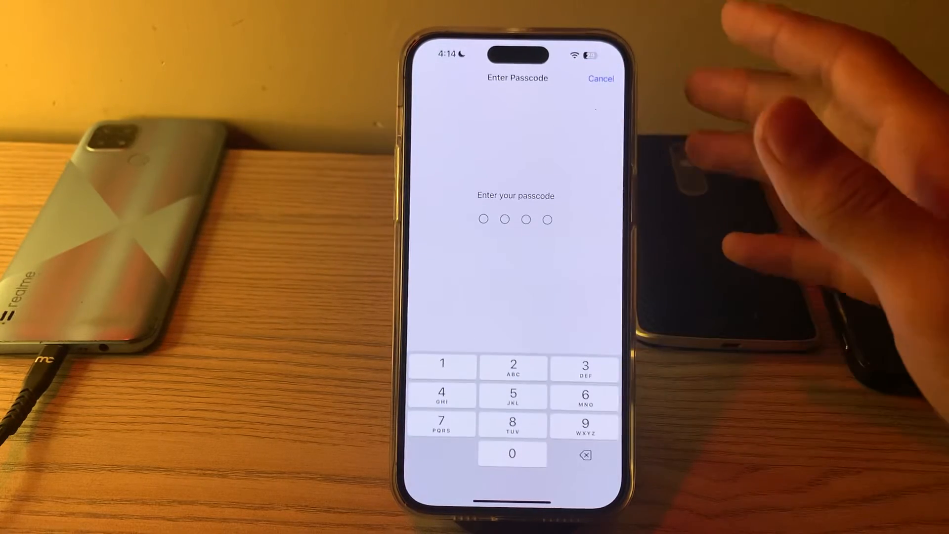